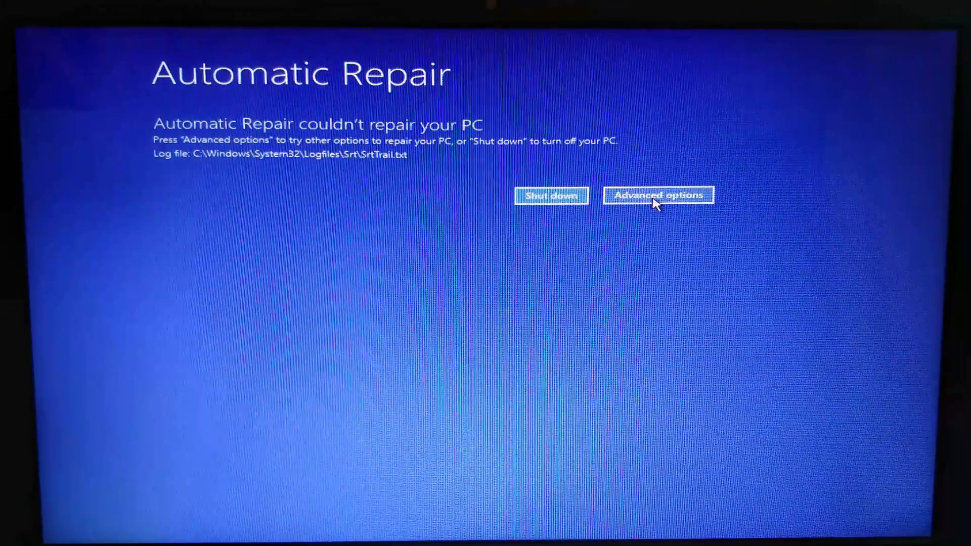
Navigate Advanced options > Troubleshoot > Start-up Settings and restart the PC to choose Safe Mode
left_click(657, 194)
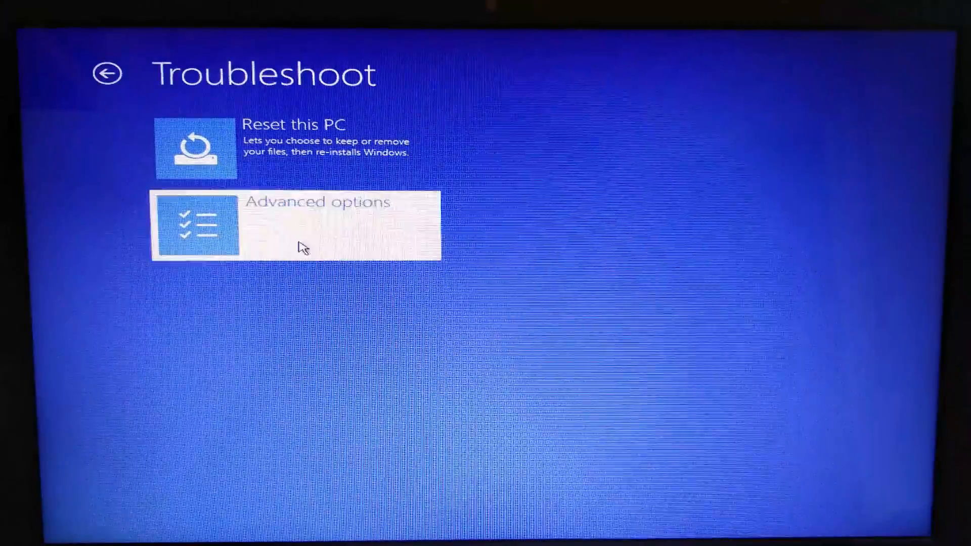
left_click(291, 225)
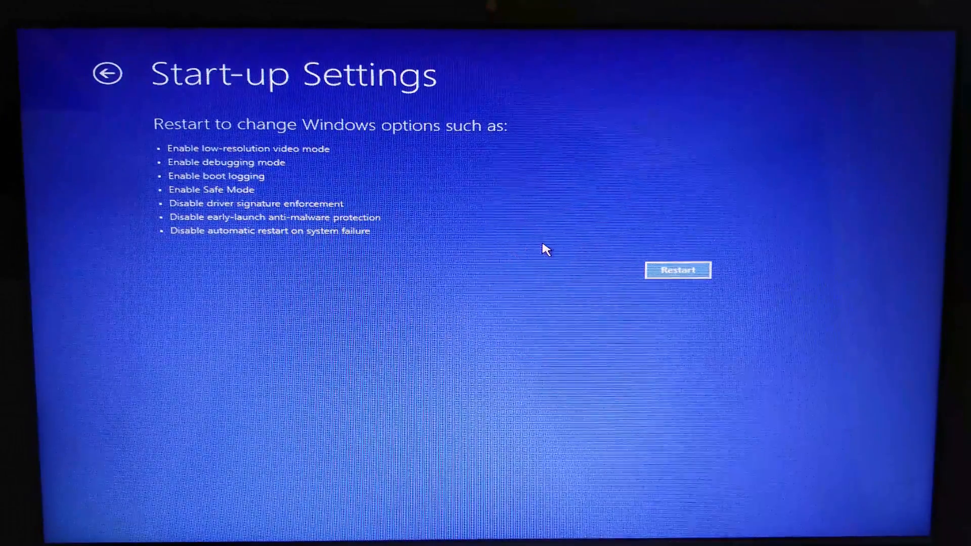
left_click(678, 270)
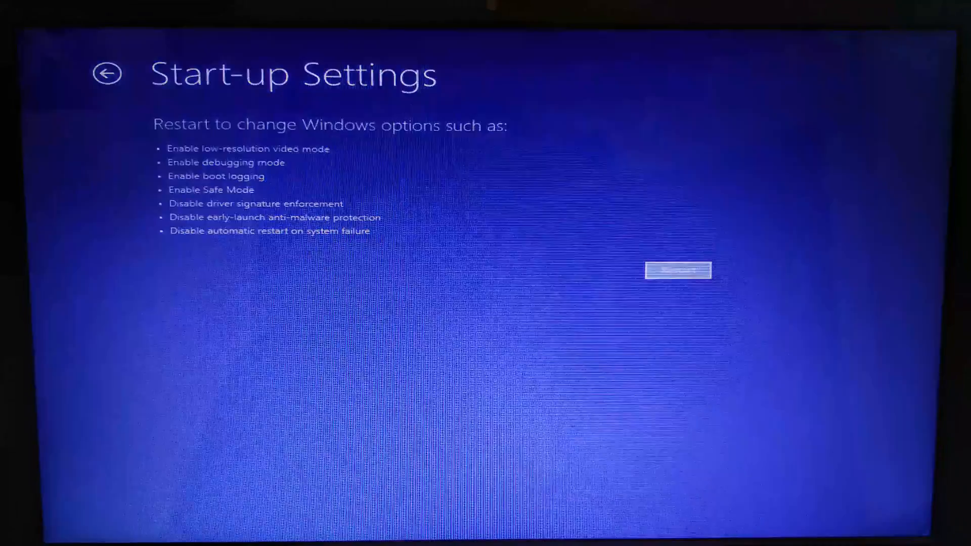
left_click(678, 271)
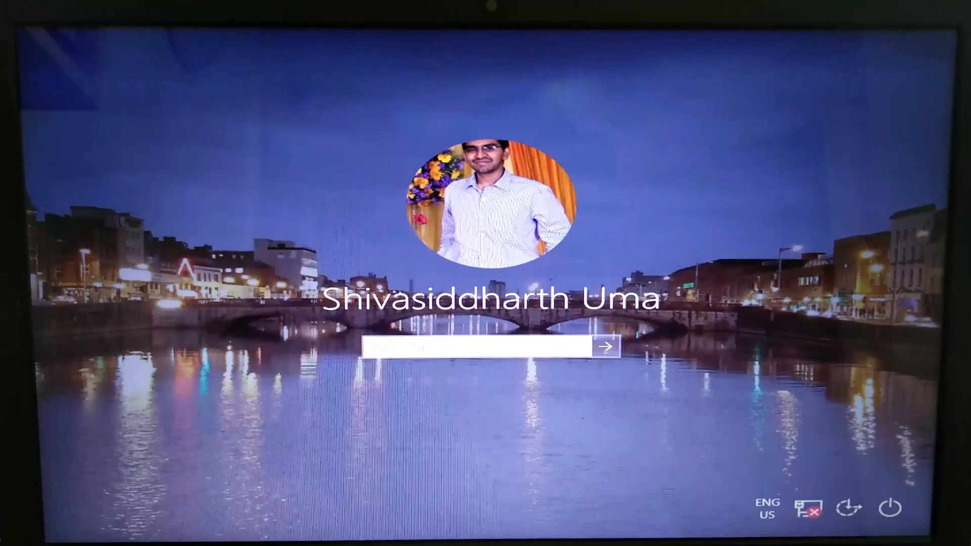
Enter the account password and sign in to the Windows 10 Safe Mode desktop
type("•")
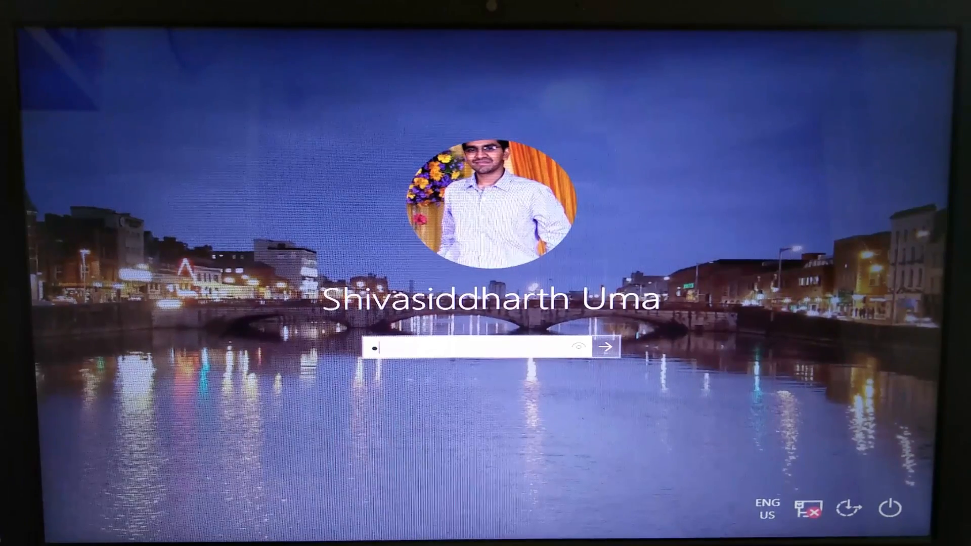
type("••")
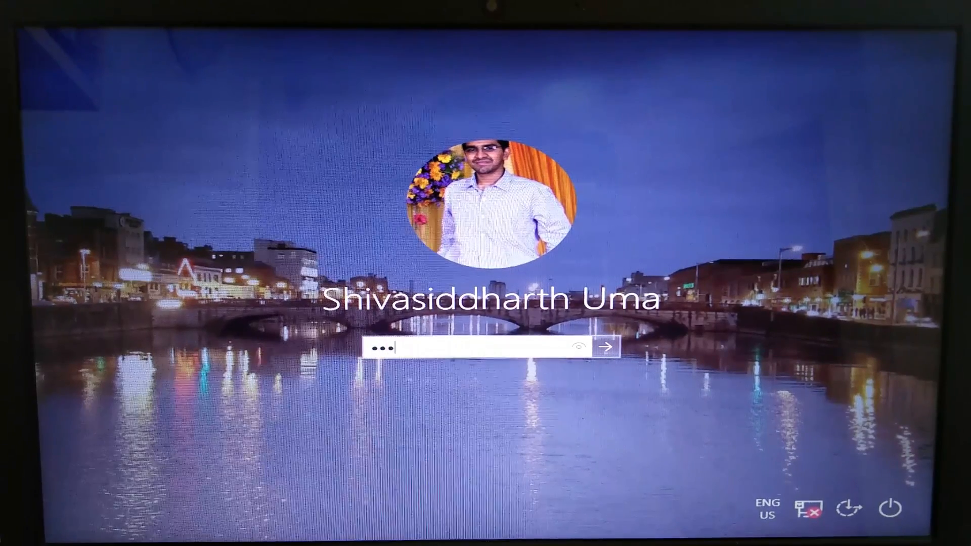
type("•••")
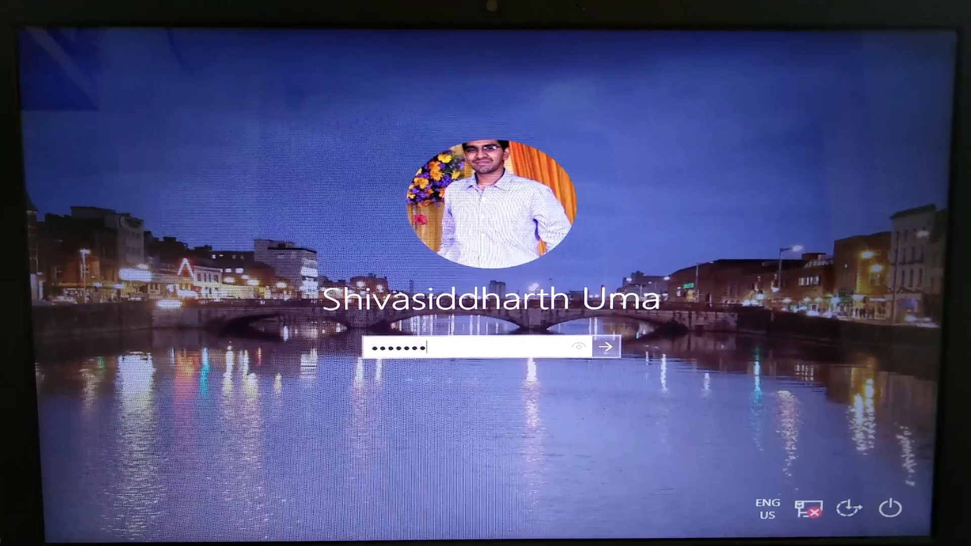
left_click(606, 346)
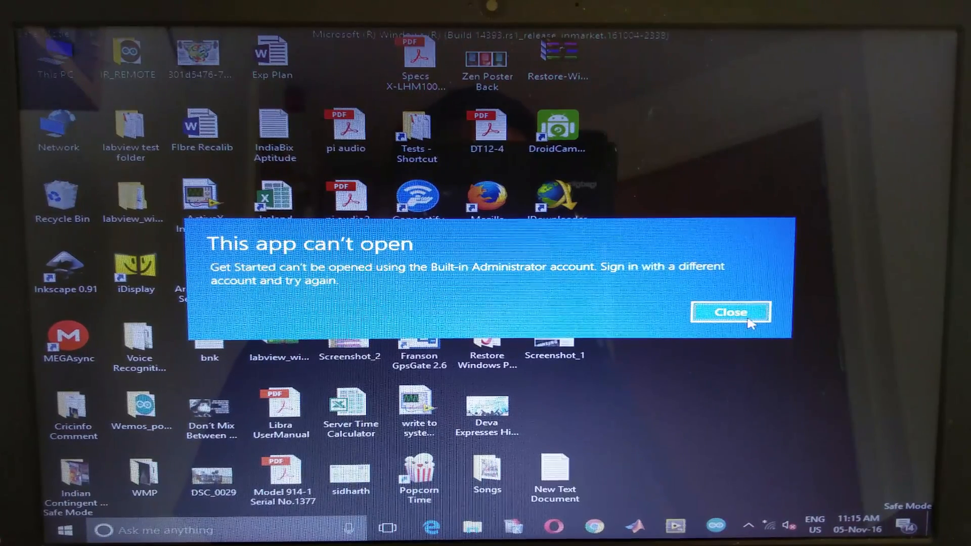
Close the 'This app can't open' Get Started message
left_click(730, 312)
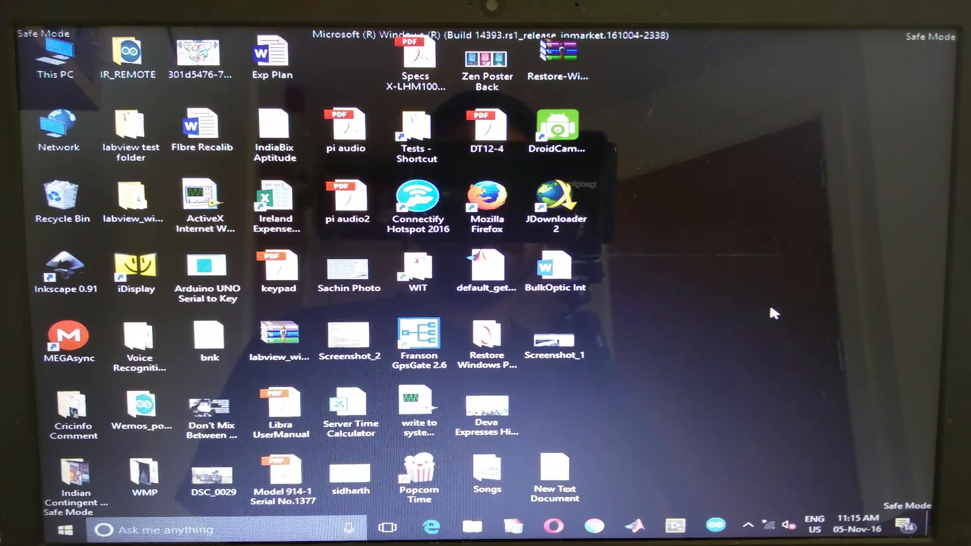
mouse_move(718, 385)
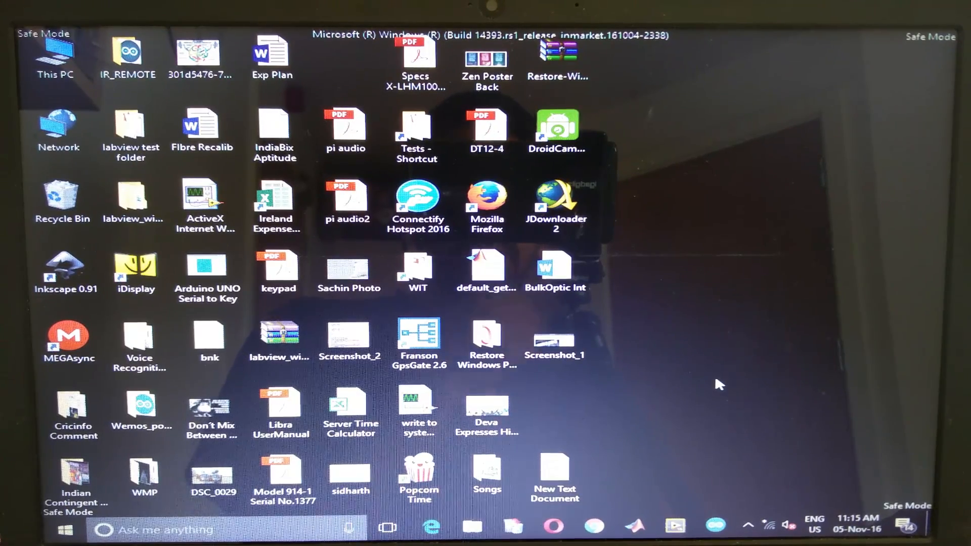
Open New Text Document with the REG ADD commands in Notepad and launch Command Prompt (Admin)
left_click(554, 470)
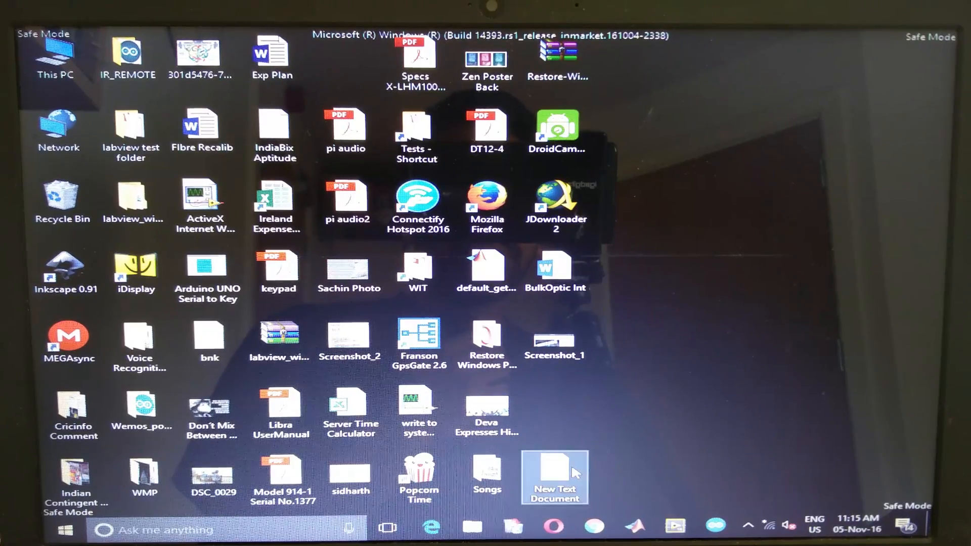
double_click(555, 476)
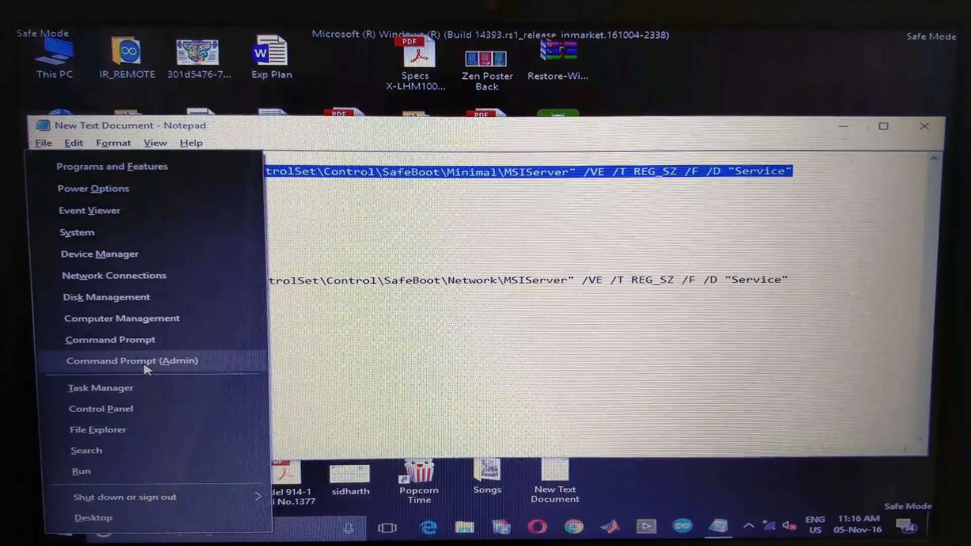
left_click(131, 360)
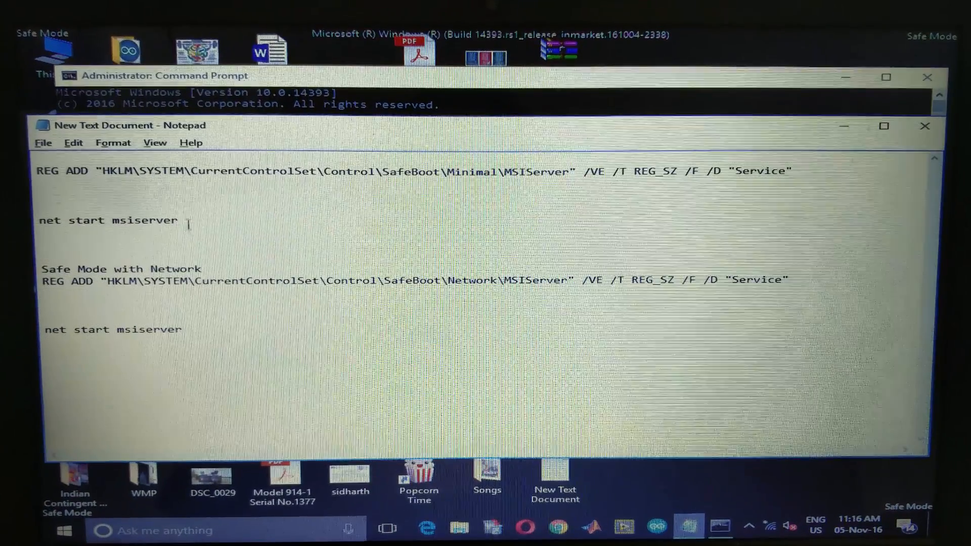
Run the pasted MSIServer REG ADD command, then 'net start msiserver' to start Windows Installer
right_click(108, 221)
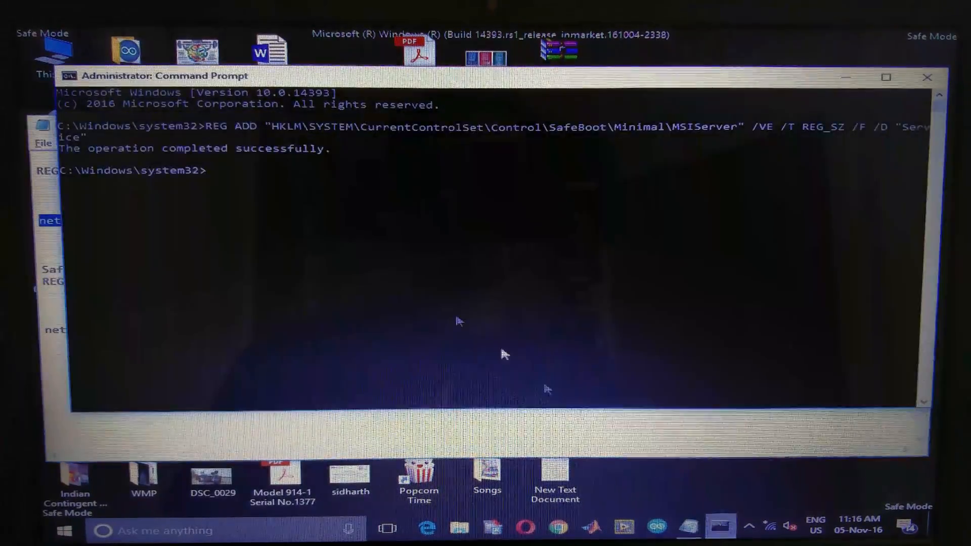
type("net start msiserver")
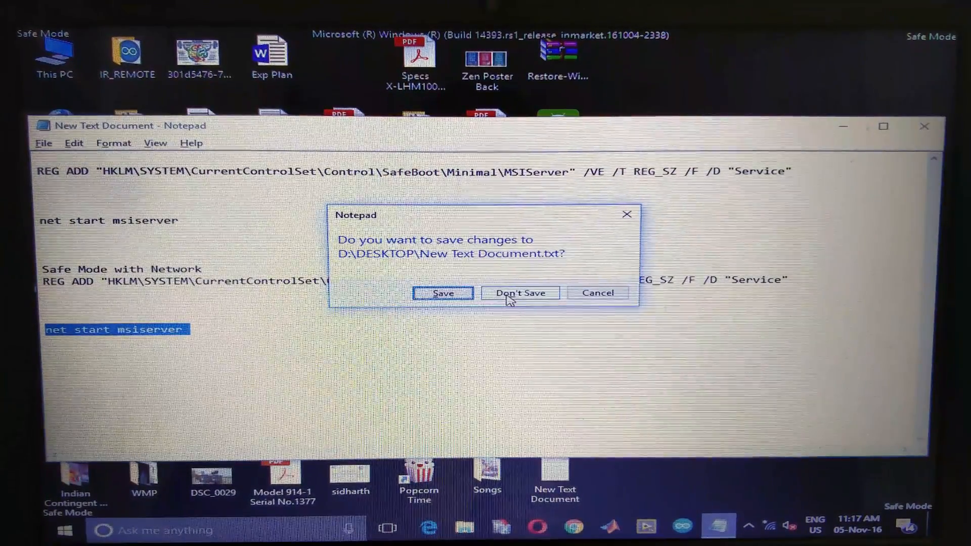
Close Notepad with Don't Save and bring up the Win+X system tools menu
left_click(520, 294)
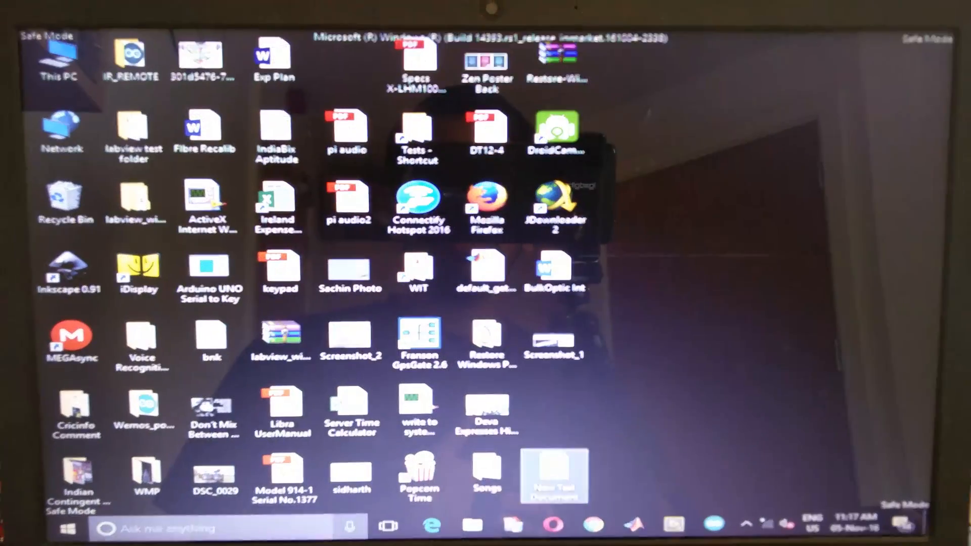
right_click(67, 528)
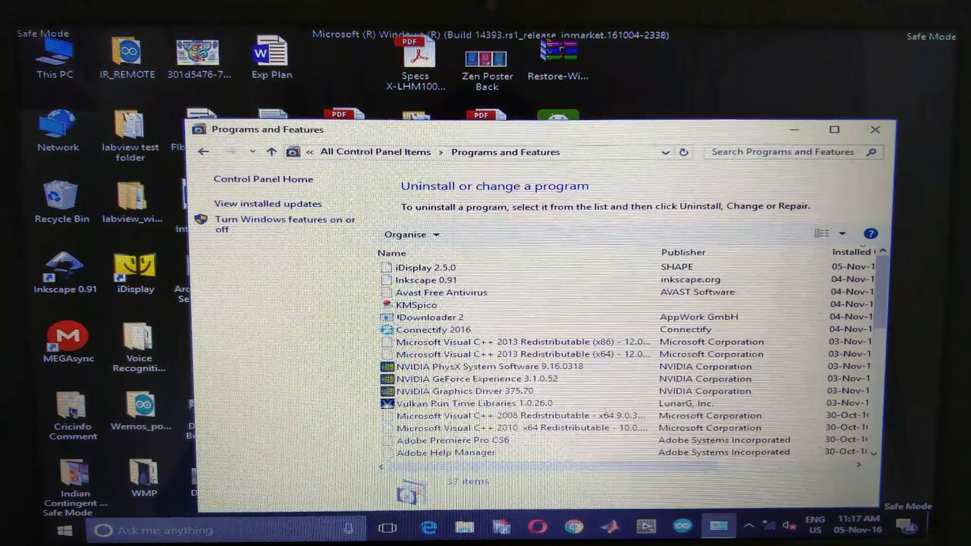
Maximize Programs and Features and sort by Installed On, newest first
left_click(834, 129)
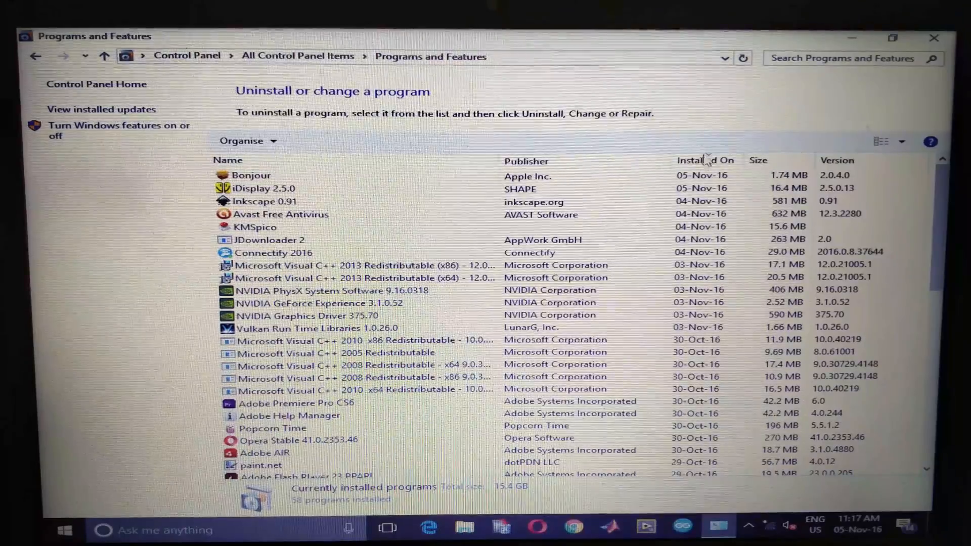
left_click(702, 160)
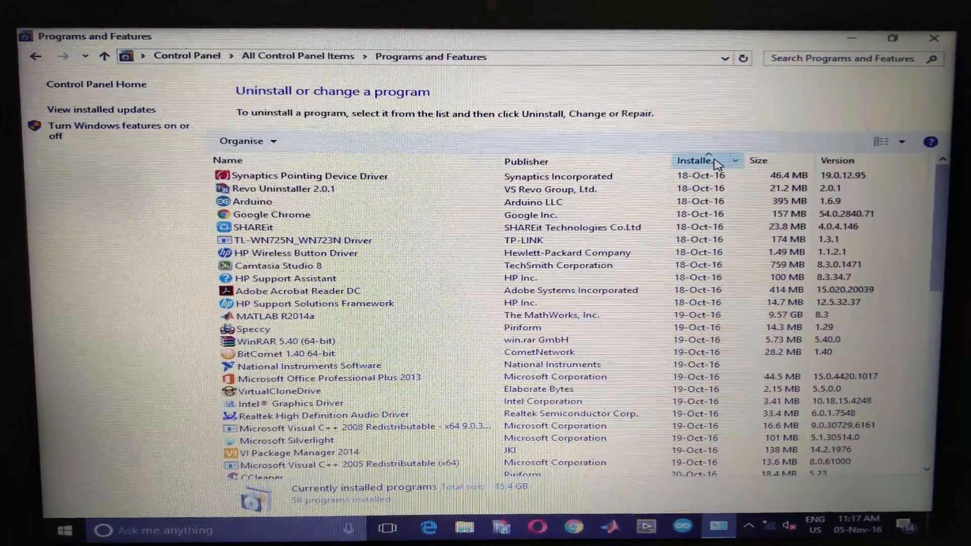
left_click(696, 161)
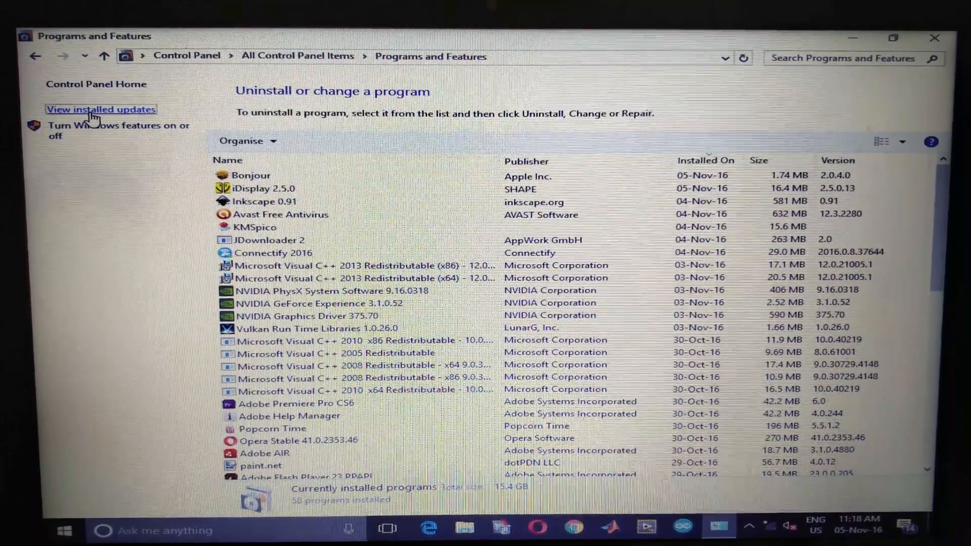
left_click(101, 109)
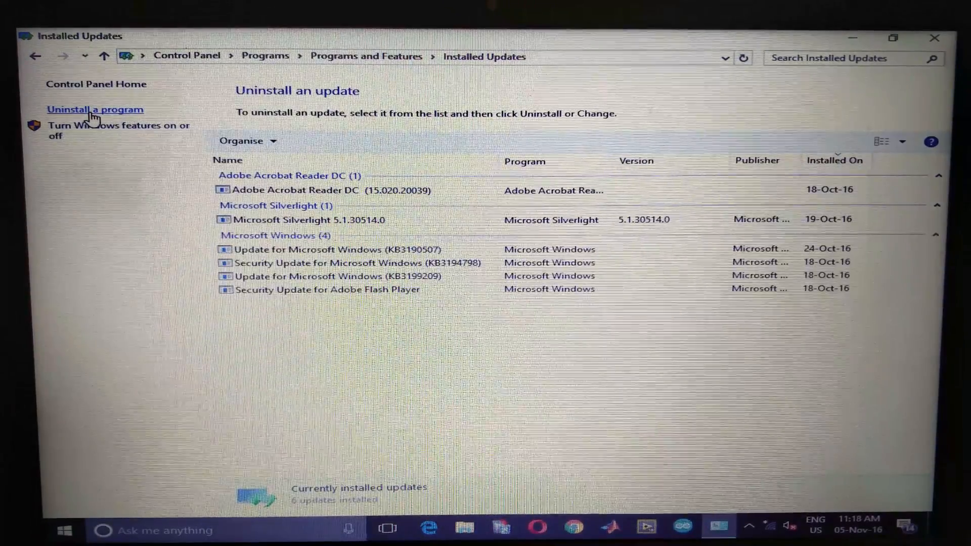
left_click(36, 56)
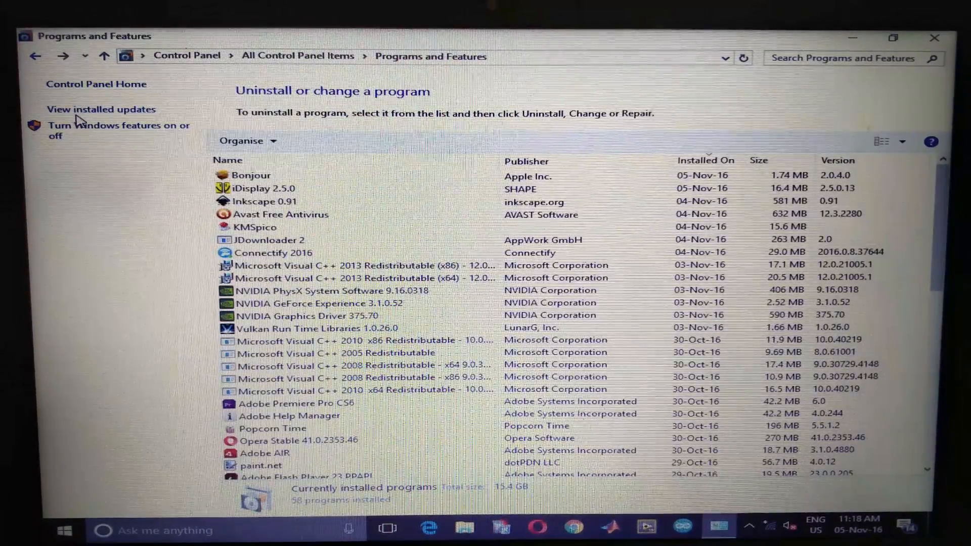
left_click(100, 110)
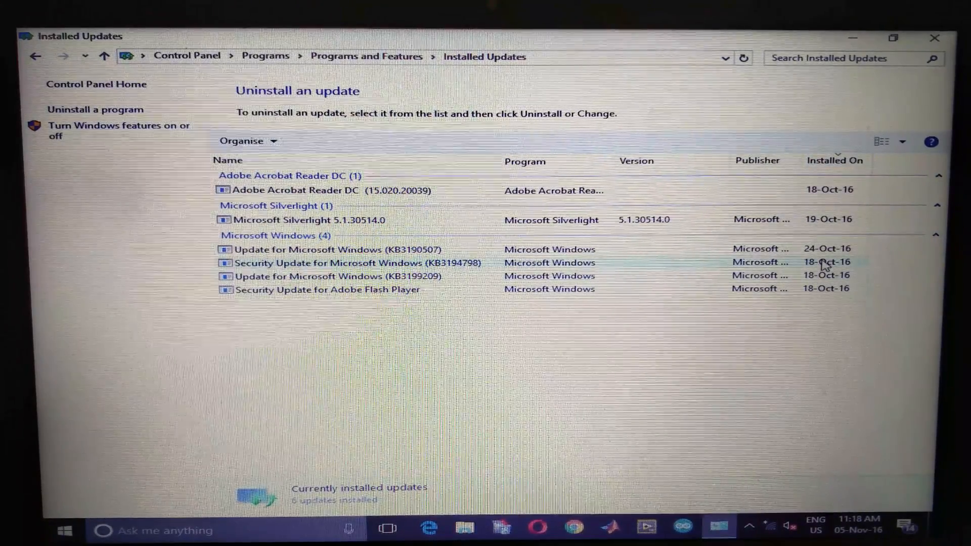
left_click(329, 249)
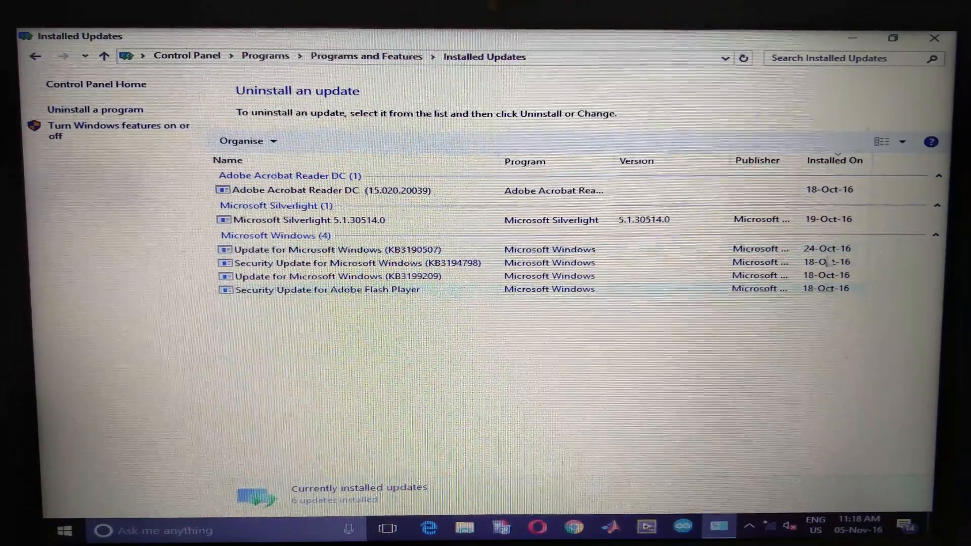
left_click(35, 57)
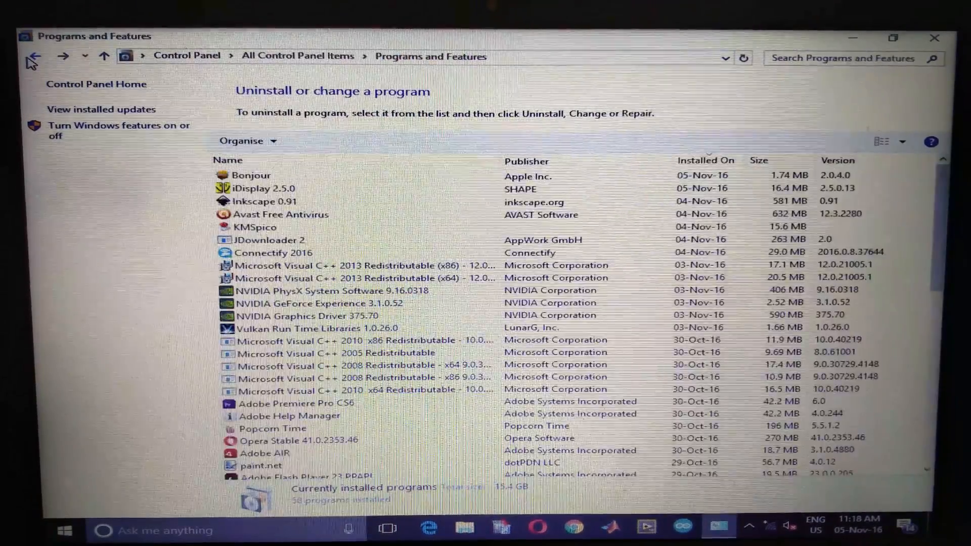
left_click(266, 188)
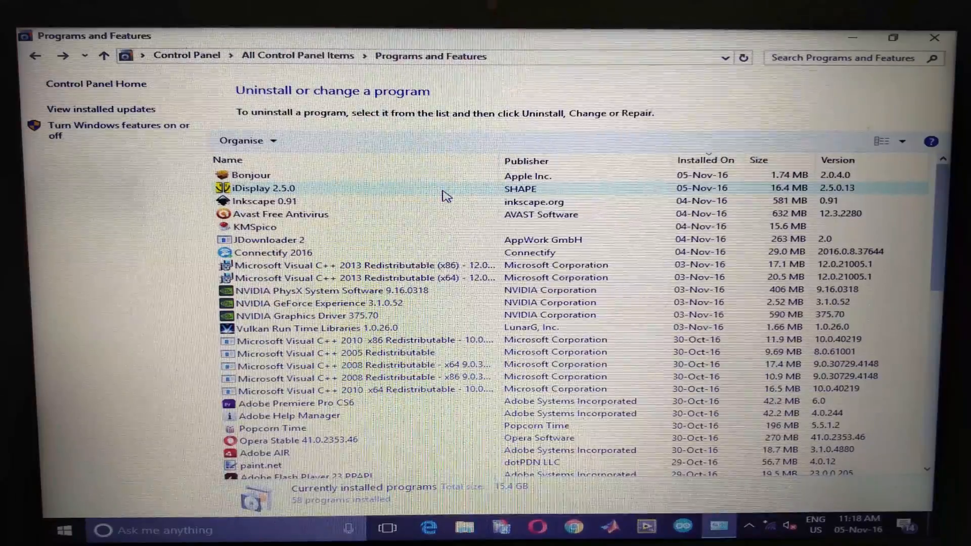
Launch Revo Uninstaller and sort its program list by Install Date descending, Bonjour and iDisplay on top
left_click(264, 188)
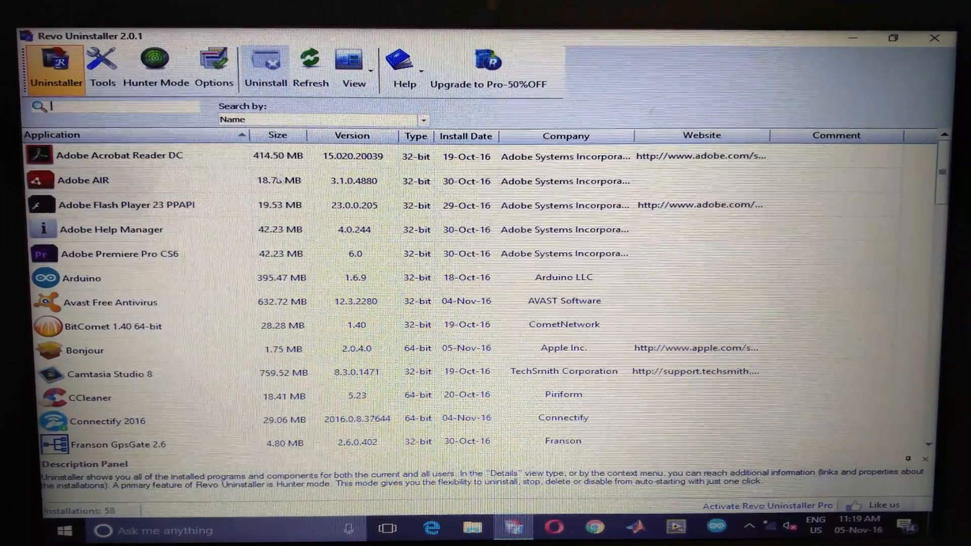
left_click(465, 135)
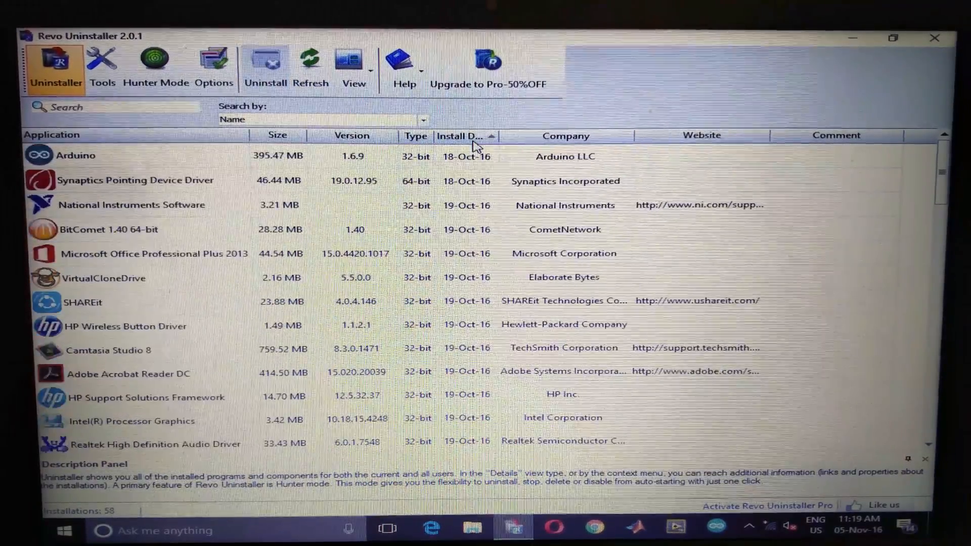
left_click(462, 136)
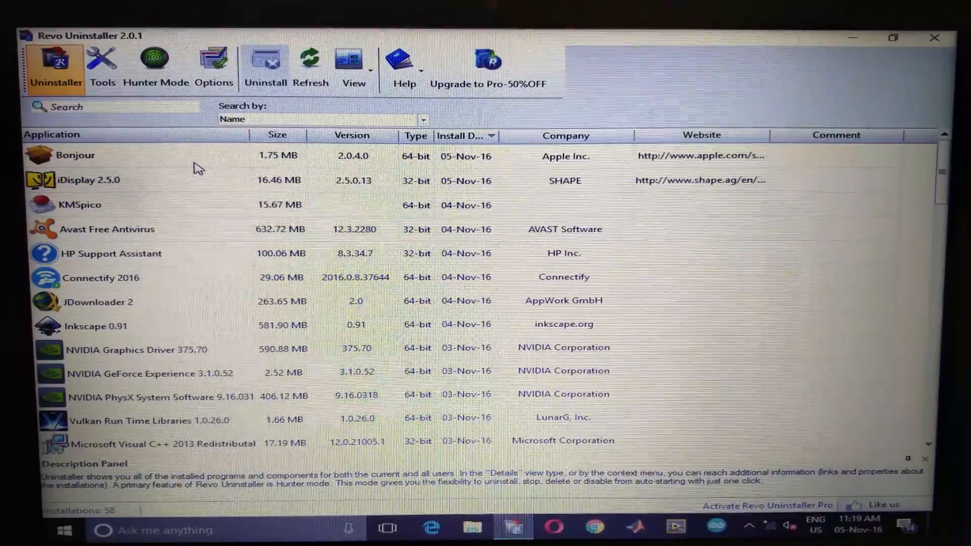
Uninstall Bonjour, confirm, and run an Advanced scan for its leftover files and registry items
left_click(75, 154)
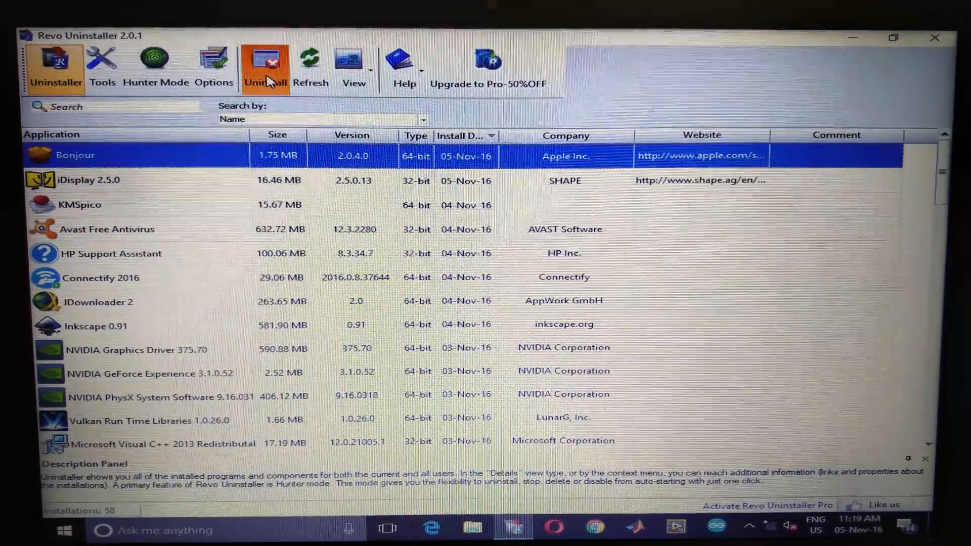
left_click(265, 64)
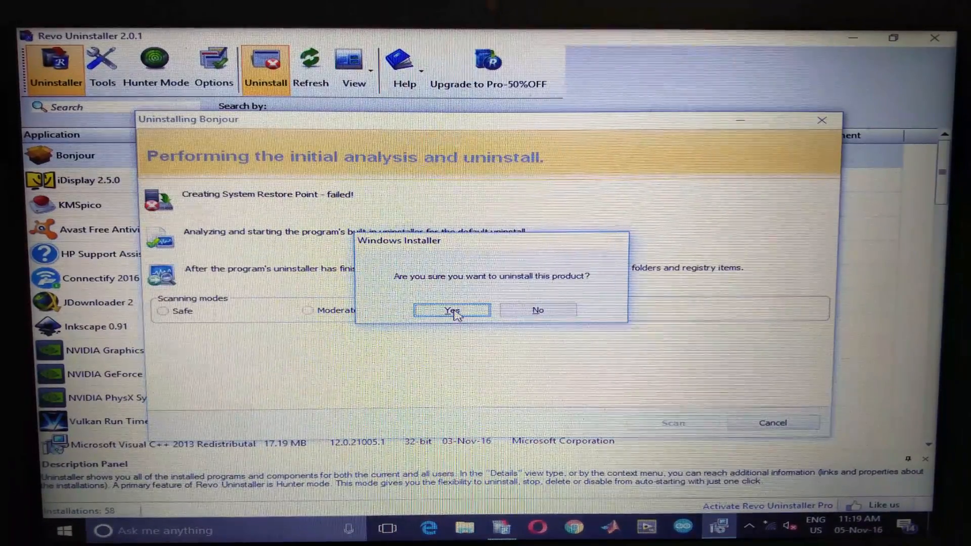
left_click(451, 310)
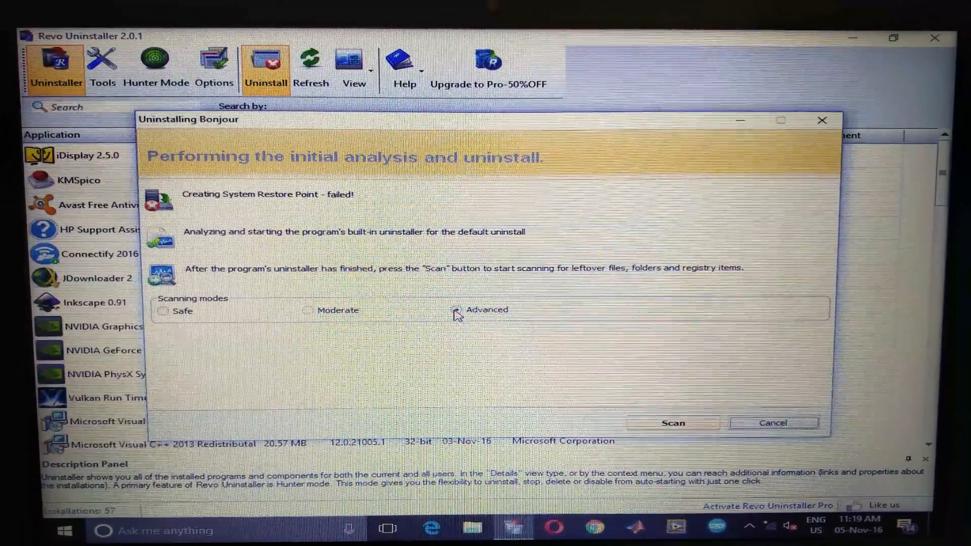
left_click(439, 310)
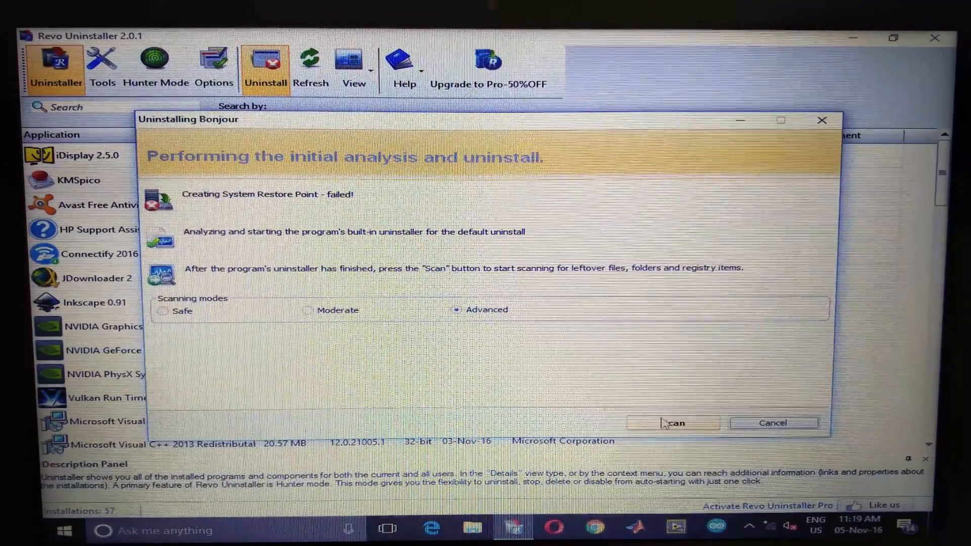
left_click(671, 423)
type("cc")
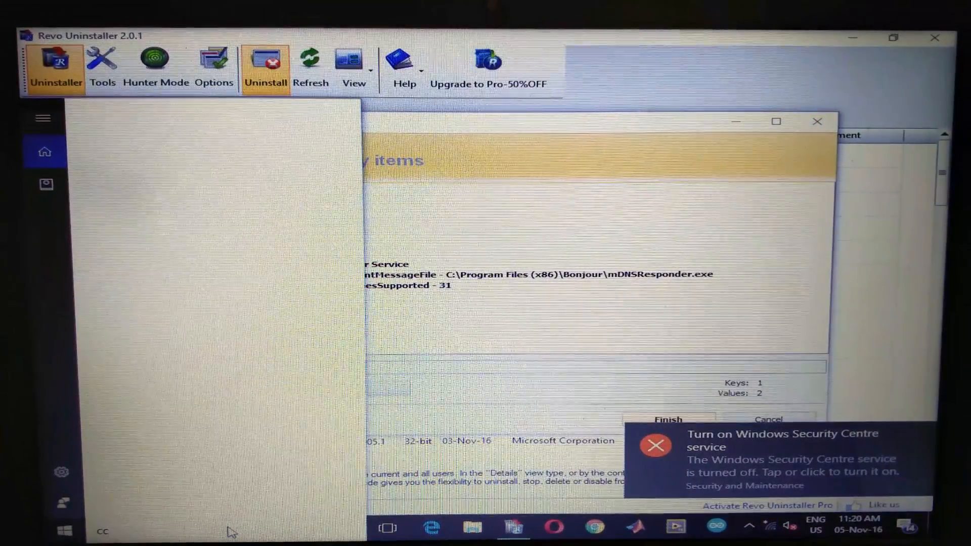
Launch CCleaner from the Start menu app list, then request deletion of Bonjour's leftover registry items
left_click(63, 531)
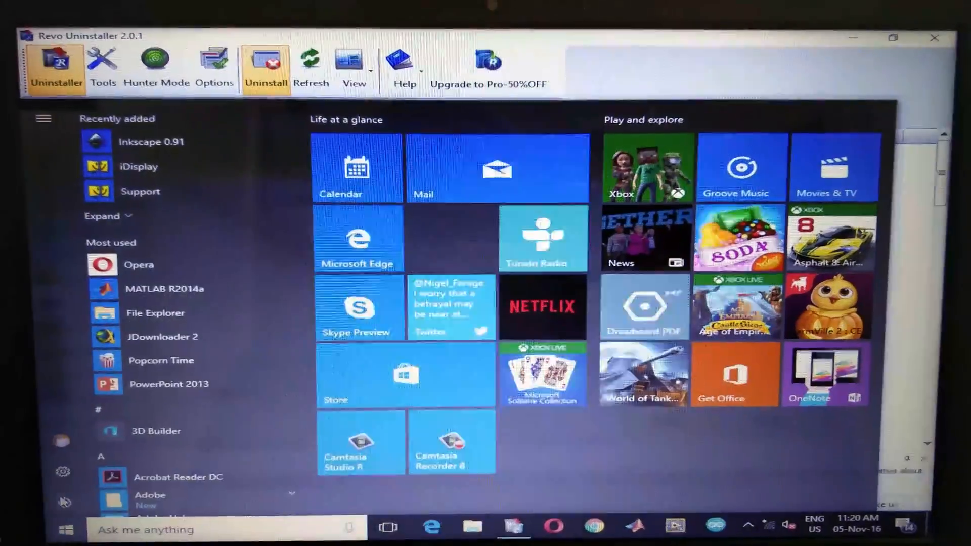
scroll("down", 3)
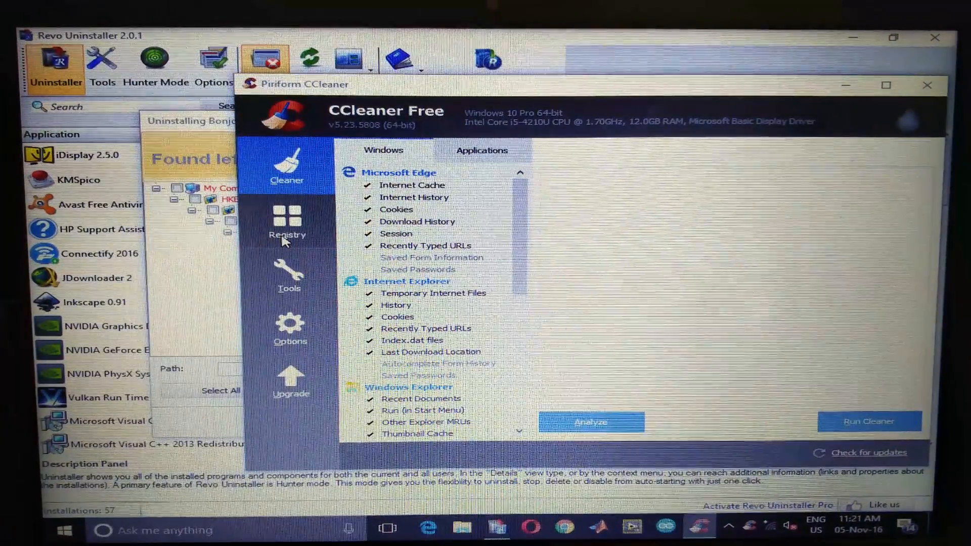
left_click(287, 222)
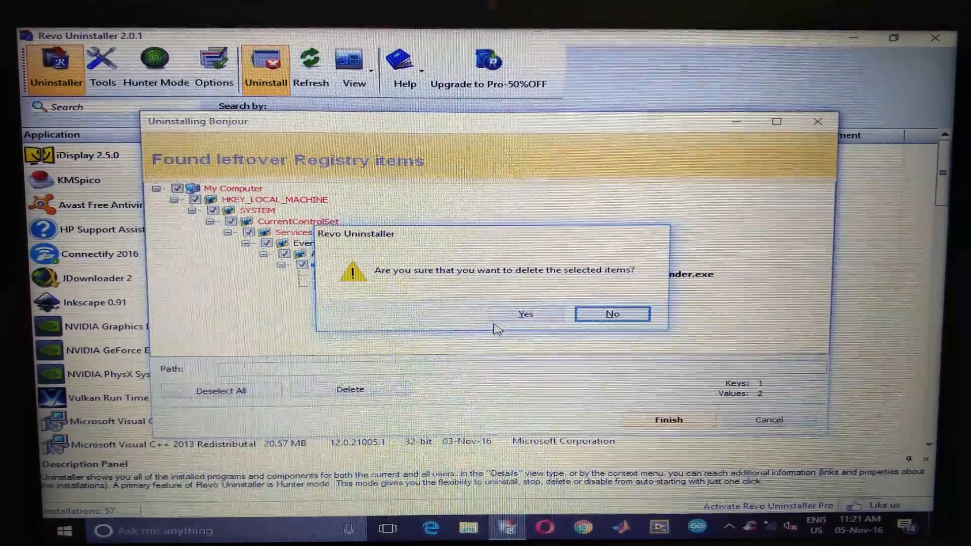
Confirm deleting Bonjour's leftover registry items
left_click(525, 313)
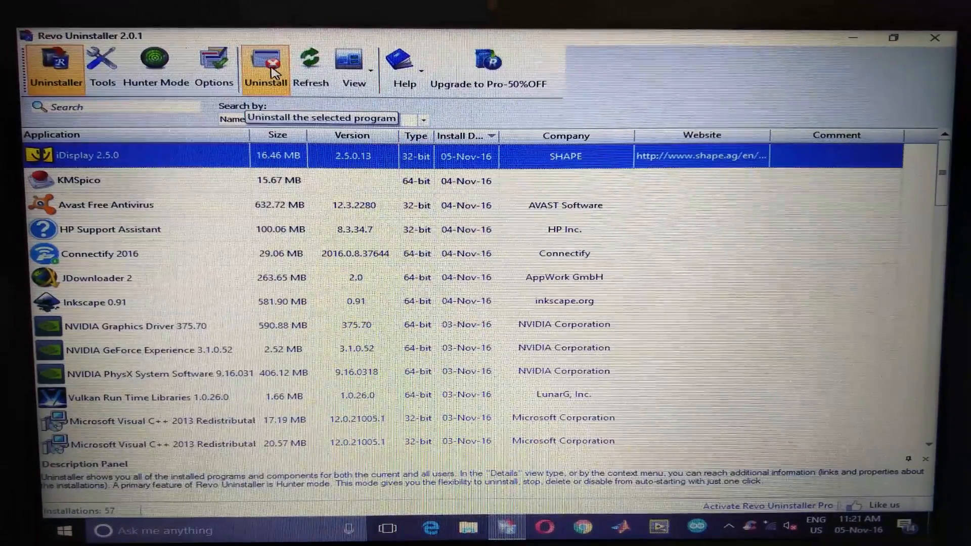
Uninstall iDisplay 2.5.0 completely, answering the restart prompt afterwards
left_click(265, 66)
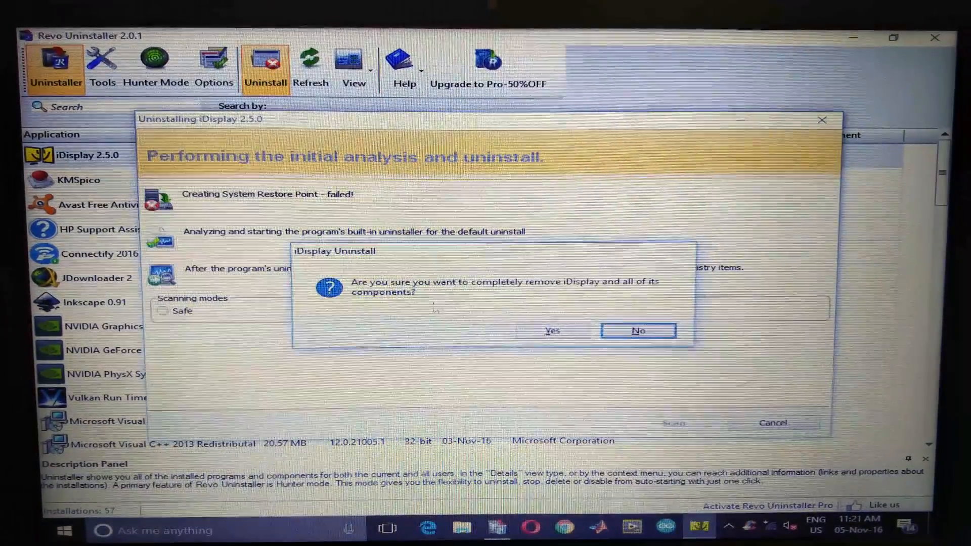
left_click(551, 330)
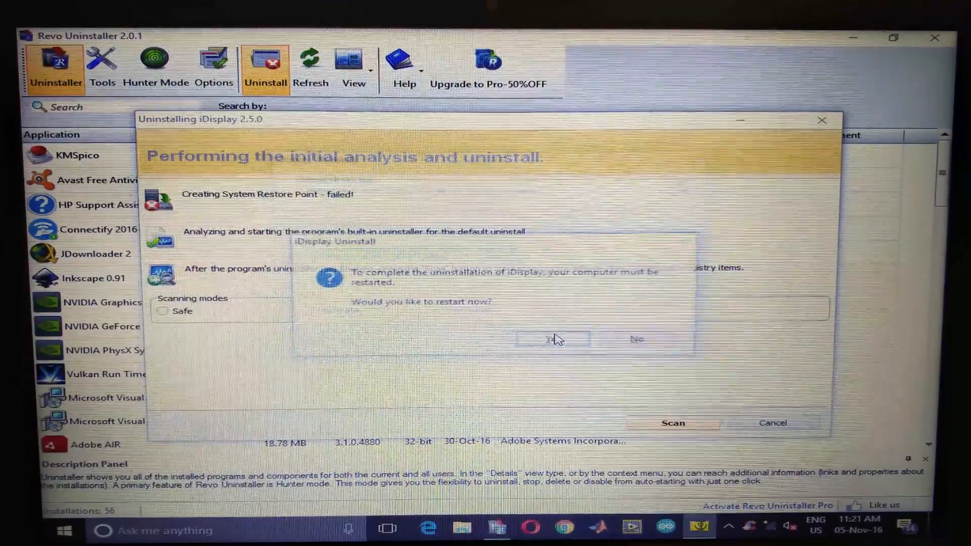
left_click(636, 339)
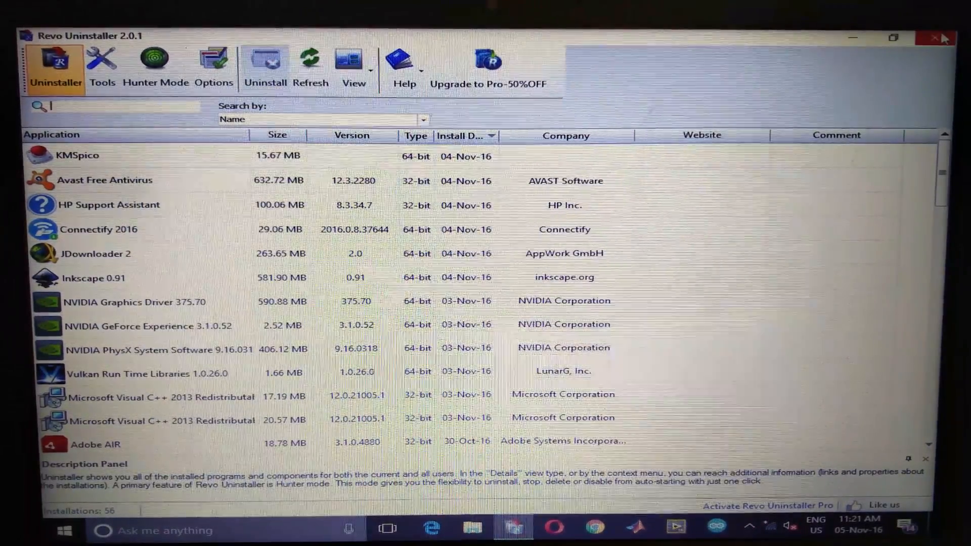
Close Revo Uninstaller and bring up the Start menu's power options in Safe Mode
left_click(936, 36)
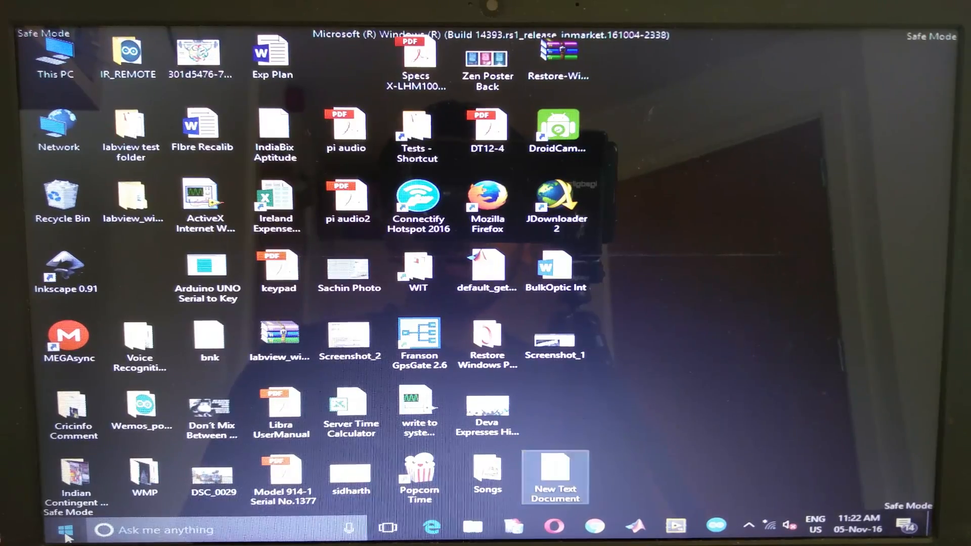
left_click(65, 530)
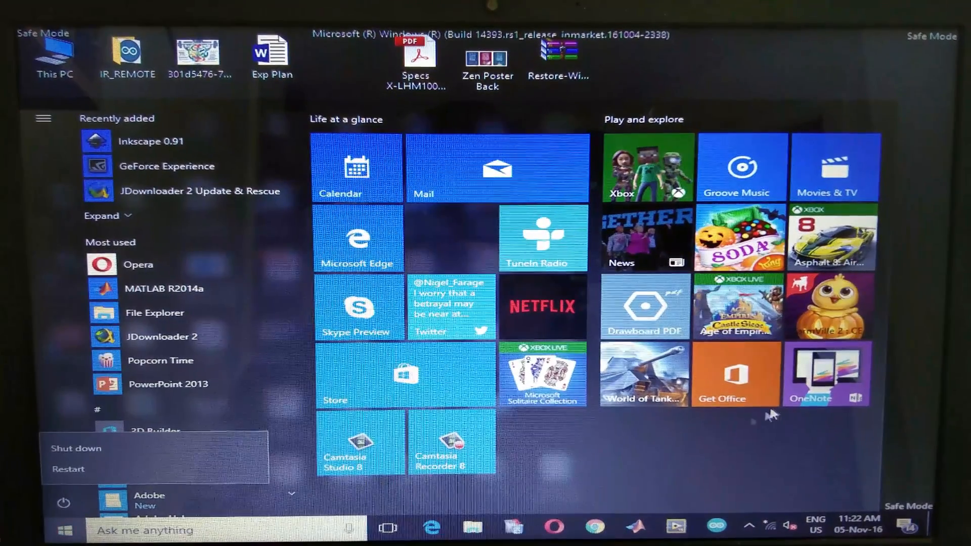